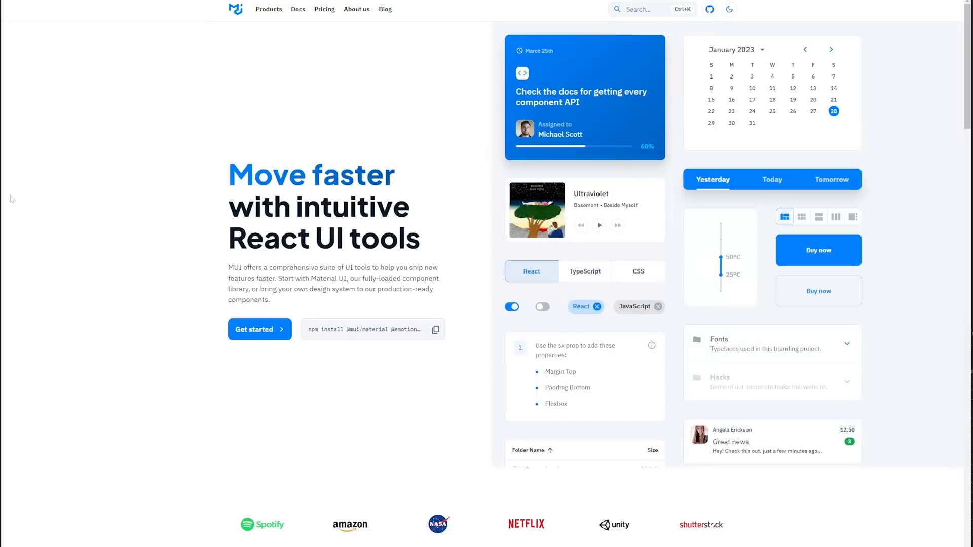
Scroll the MUI homepage toward the Mira Pro template's live preview.
scroll(down, 3)
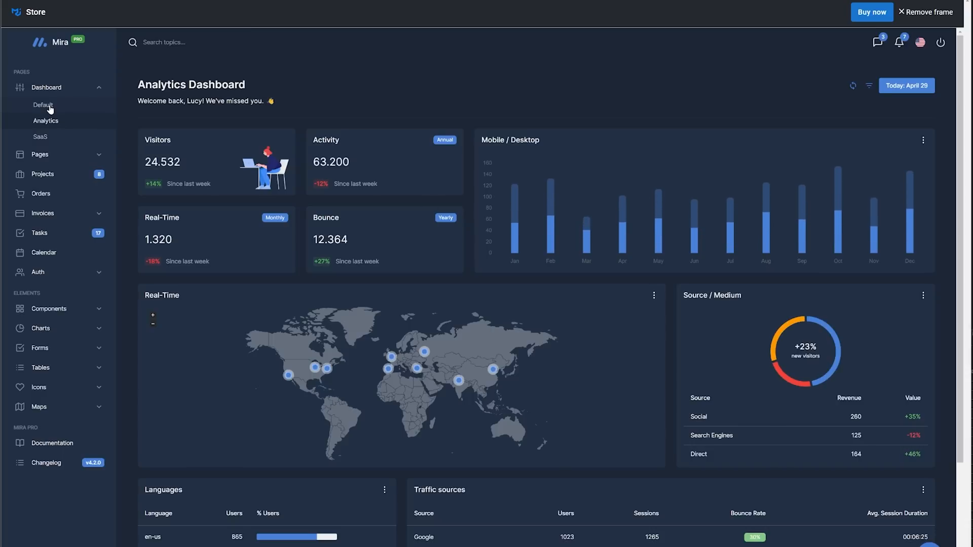
View the Default and SaaS dashboard variants from the sidebar.
click(43, 104)
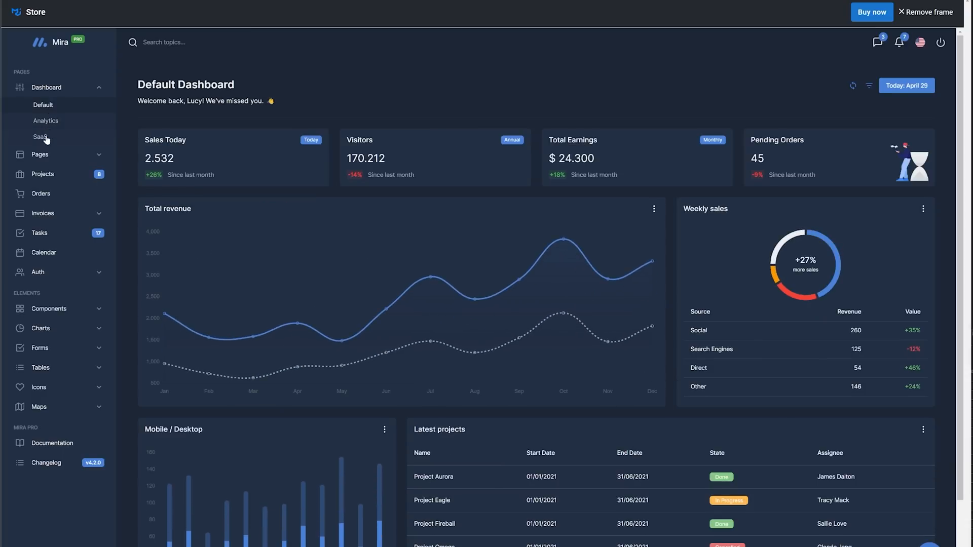
click(46, 121)
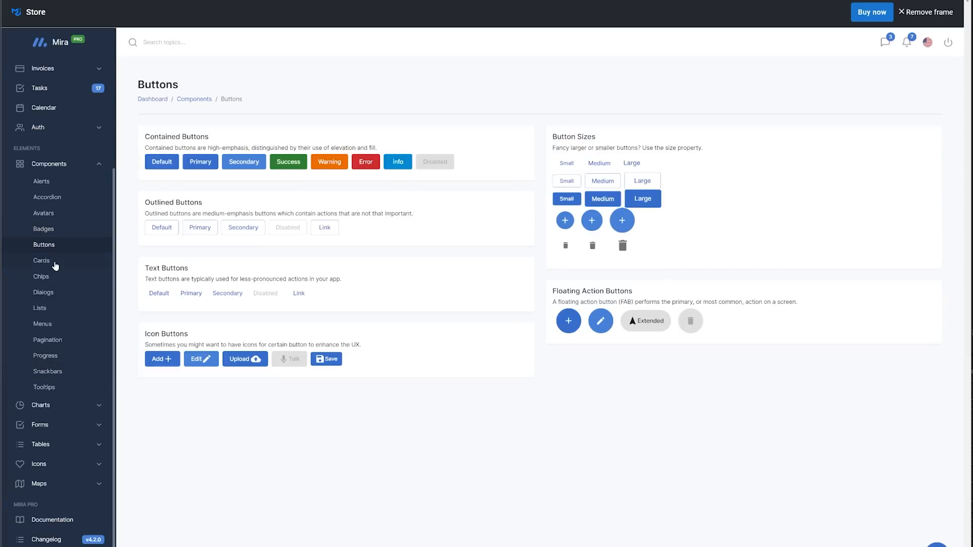
Tour Chips, Text Fields, Editors and Pickers with the time clock open, ending on Simple Table.
click(41, 276)
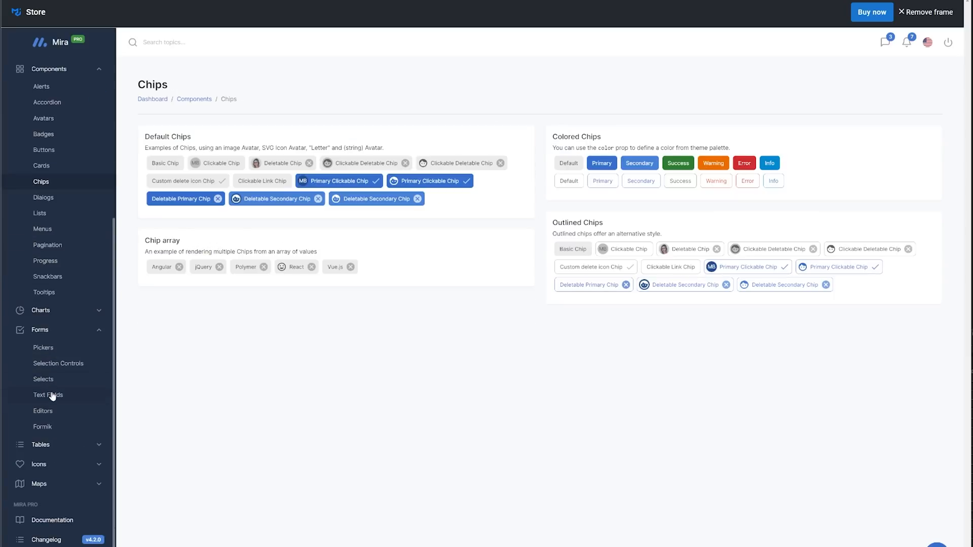
click(48, 394)
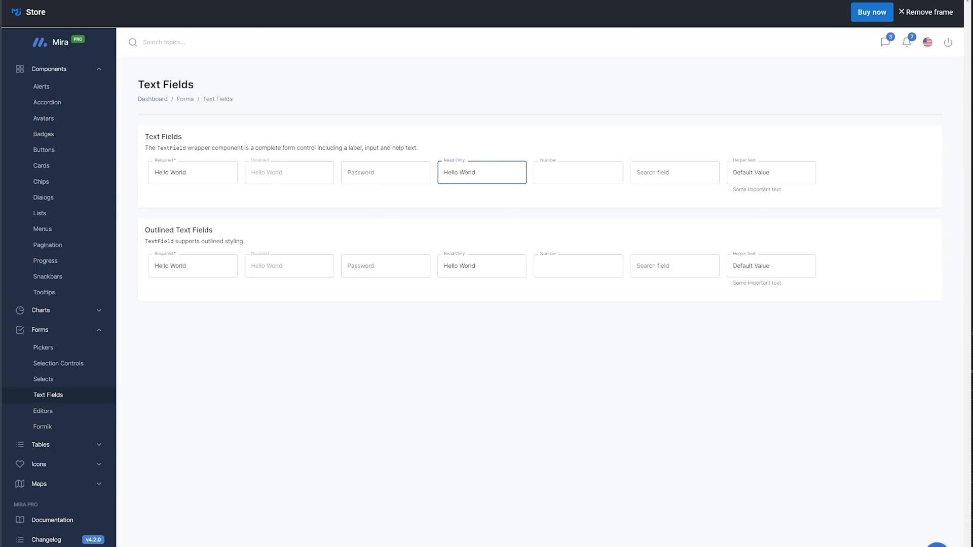
click(42, 411)
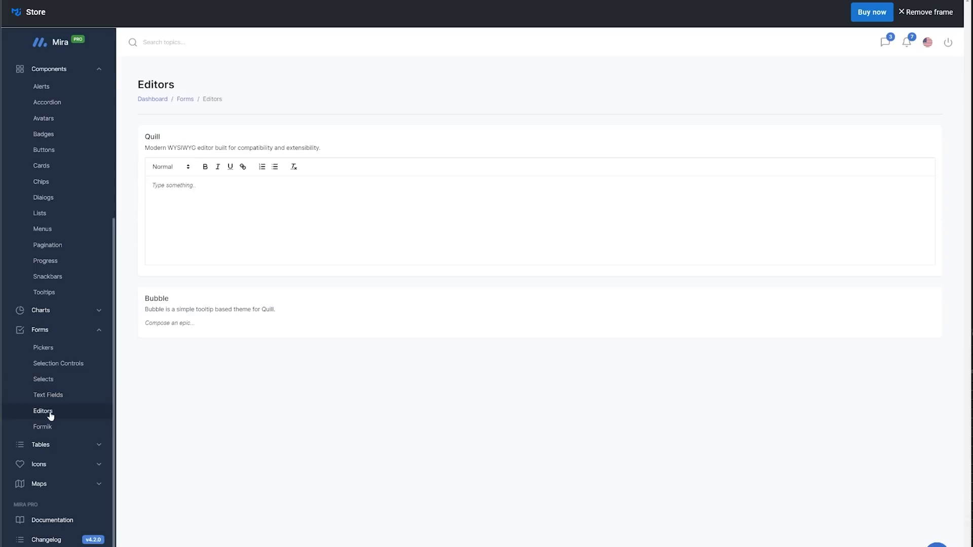
click(43, 347)
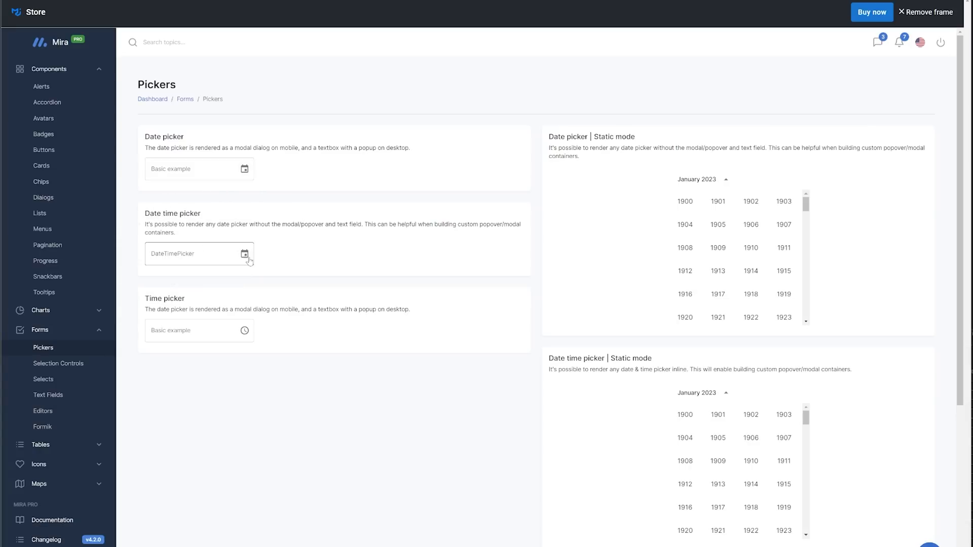
click(244, 331)
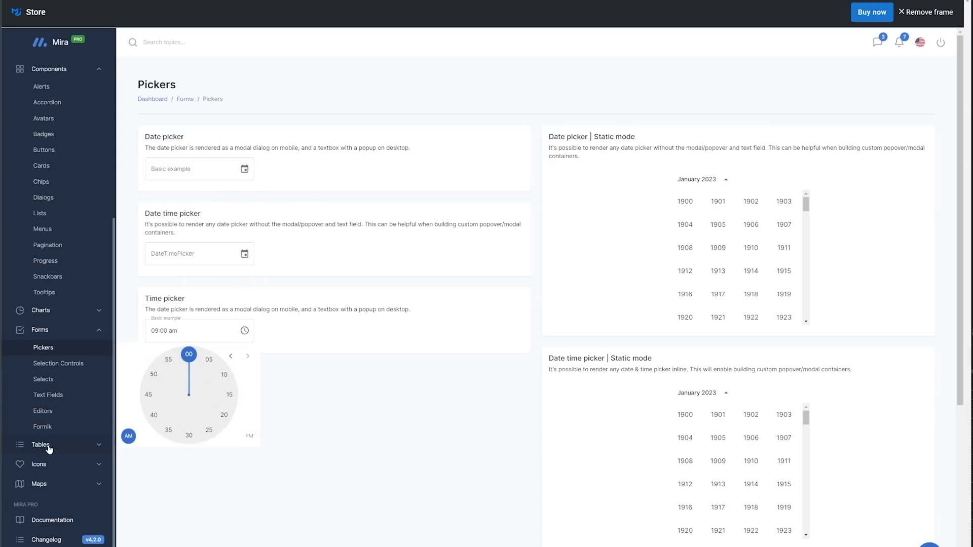
click(50, 415)
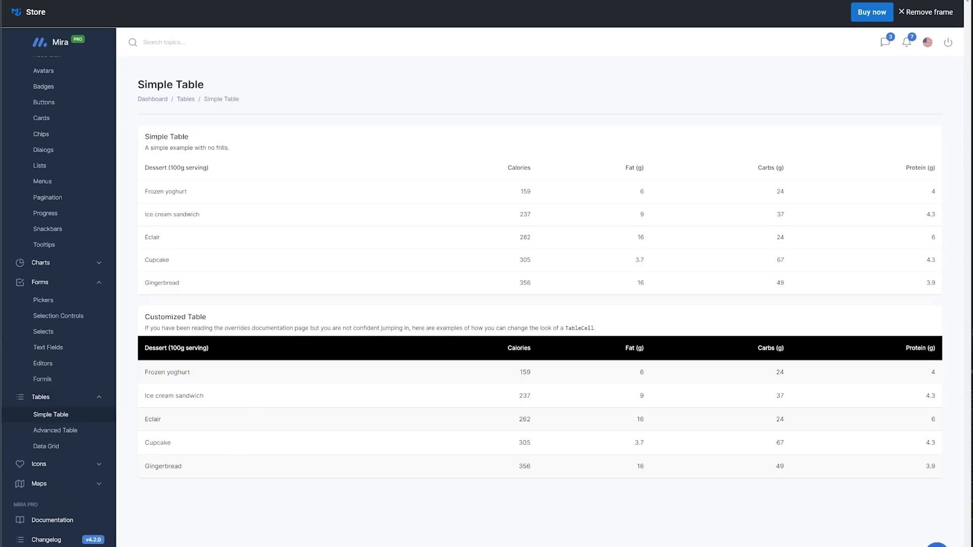
View Data Grid, the Selects page with the Age dropdown closed, then the Menus examples.
click(46, 446)
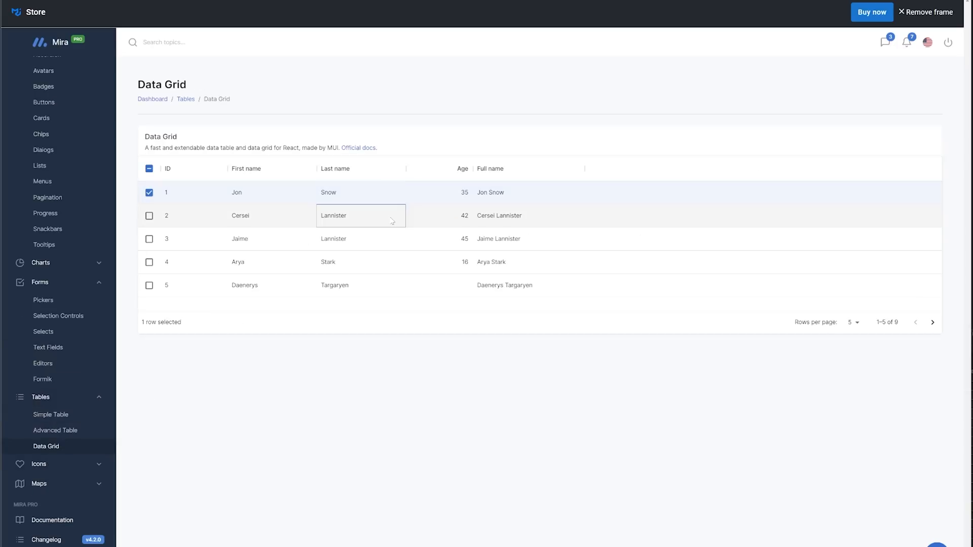
click(54, 430)
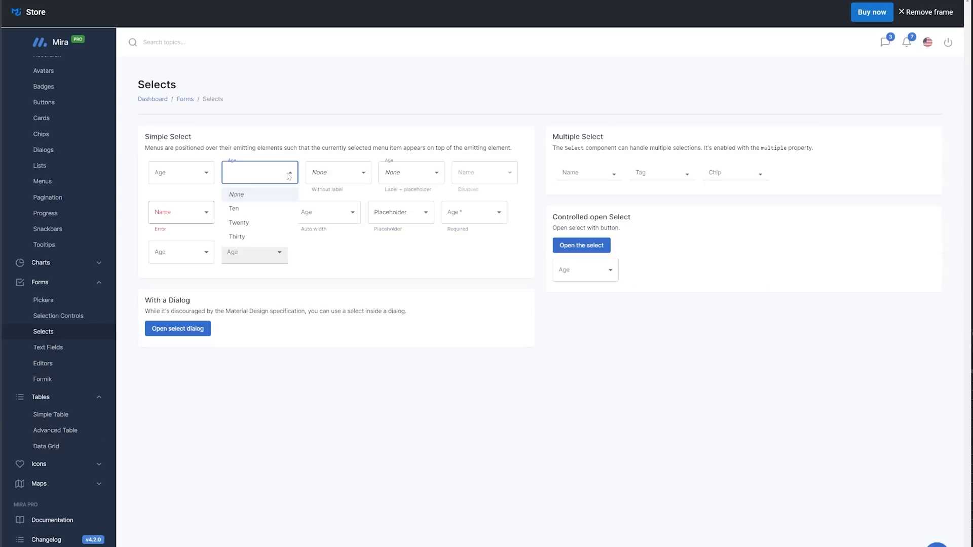
click(259, 172)
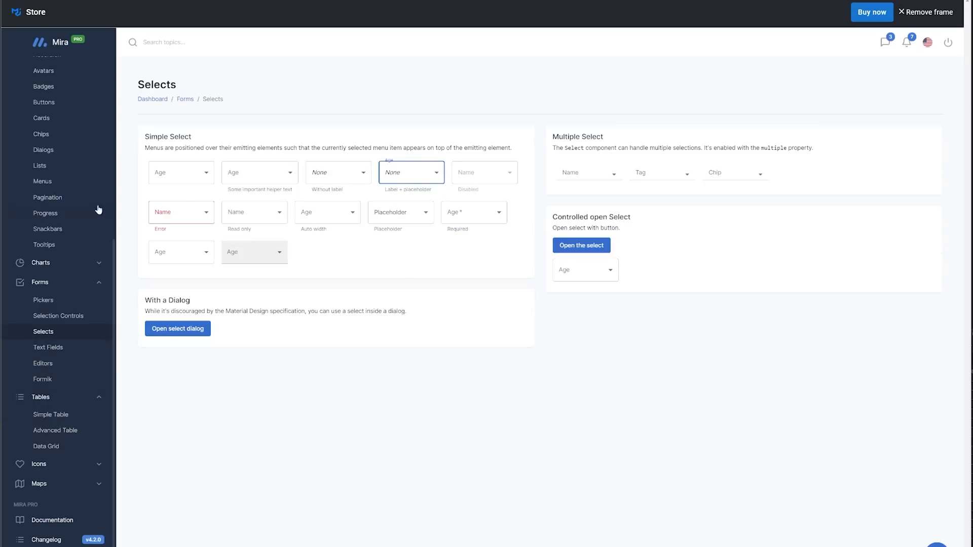
click(44, 150)
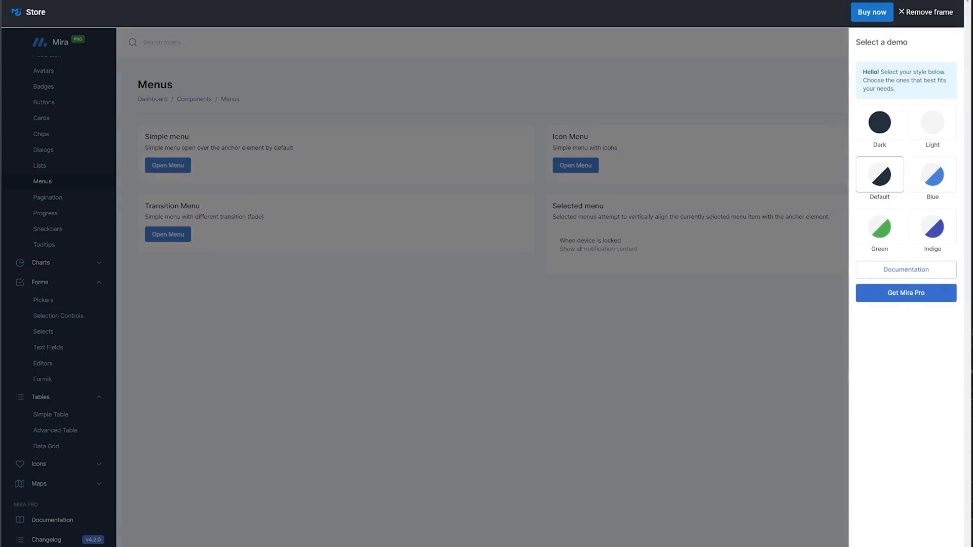
Preview the Blue, Indigo and Green color themes in the demo chooser panel.
click(931, 123)
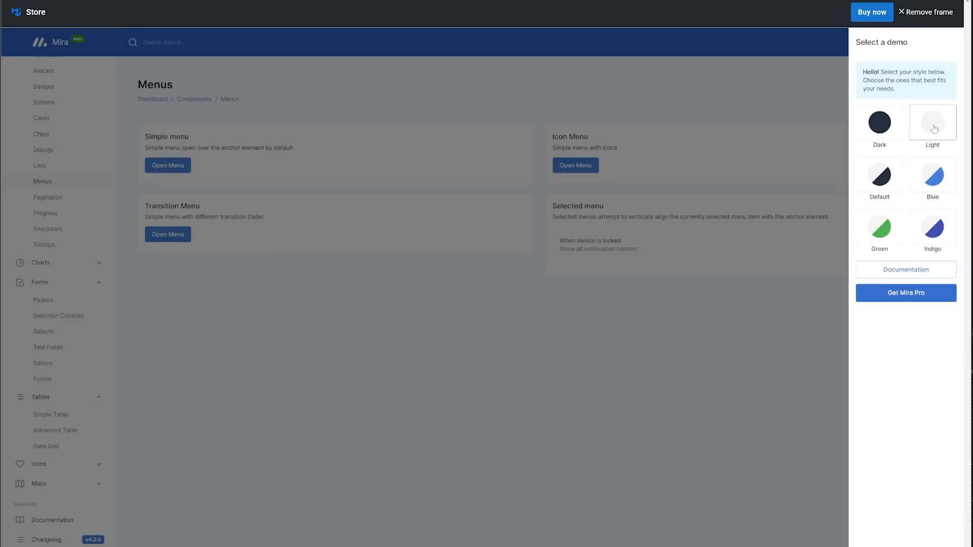
click(931, 228)
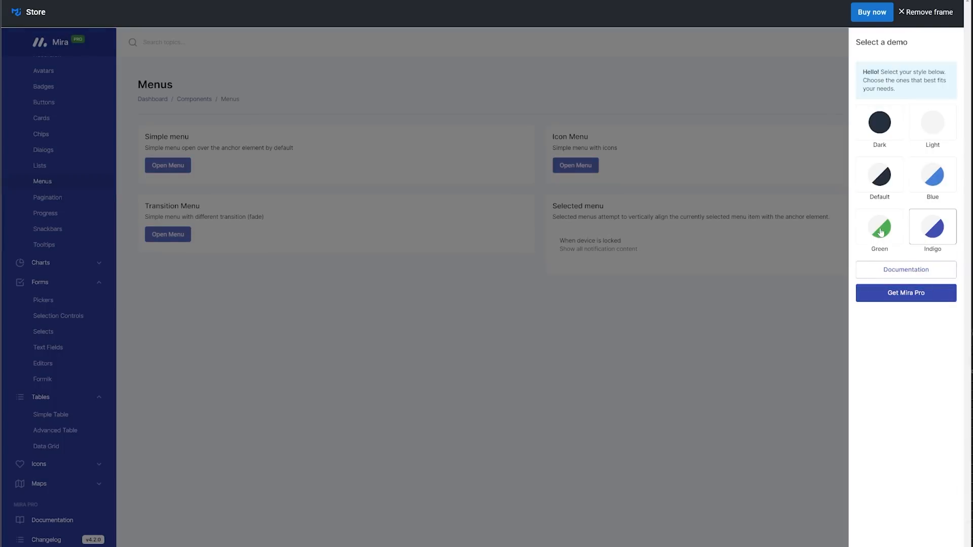
click(924, 11)
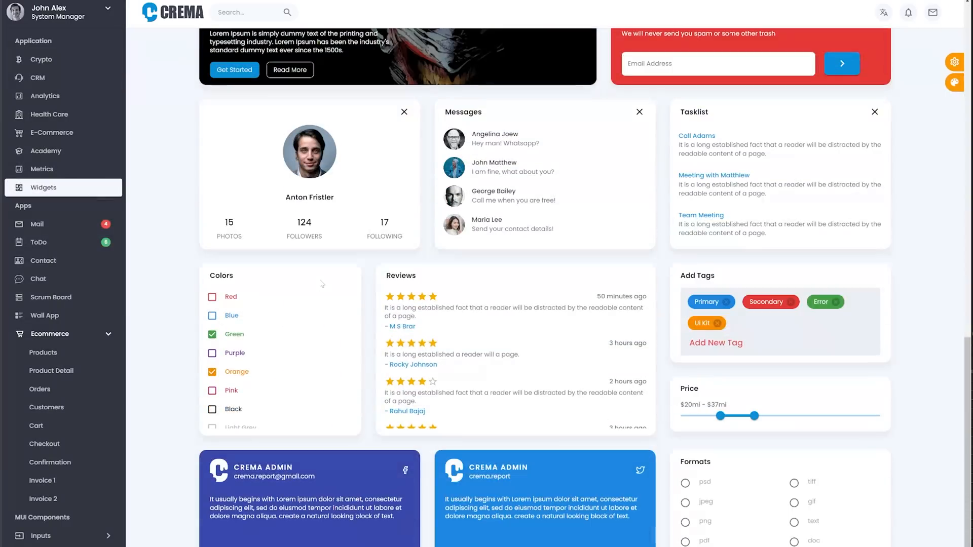
View Ecommerce Orders, expand MUI Components to the Layout Grid, then expand Util.
click(44, 261)
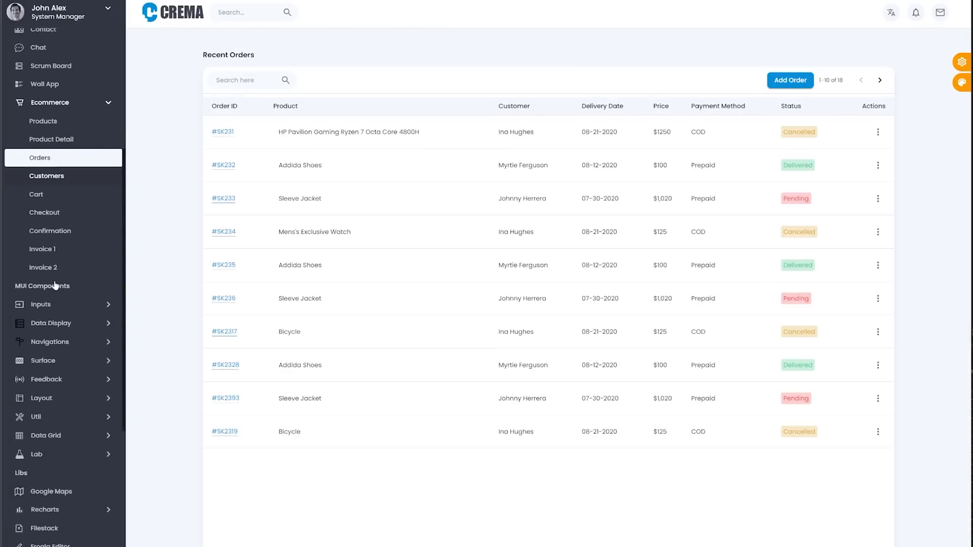
click(50, 256)
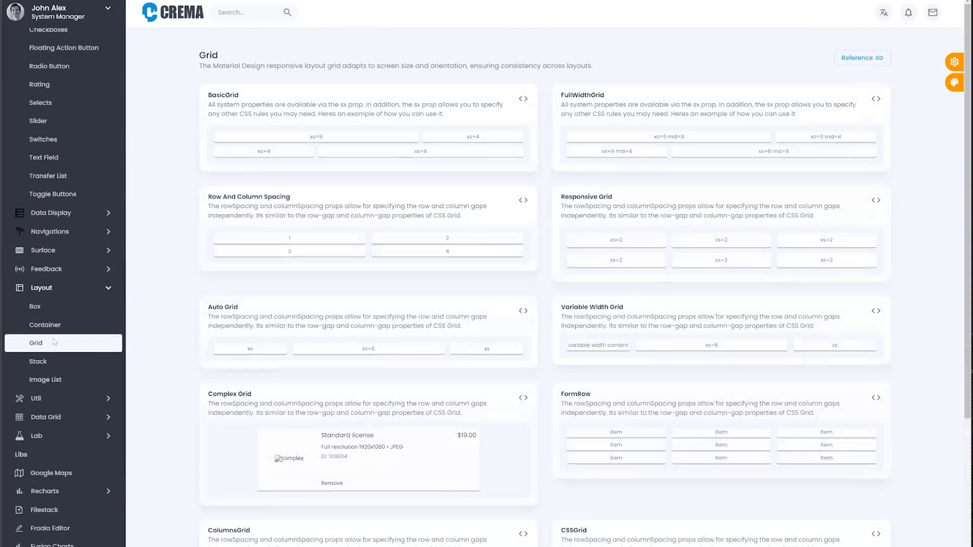
click(59, 194)
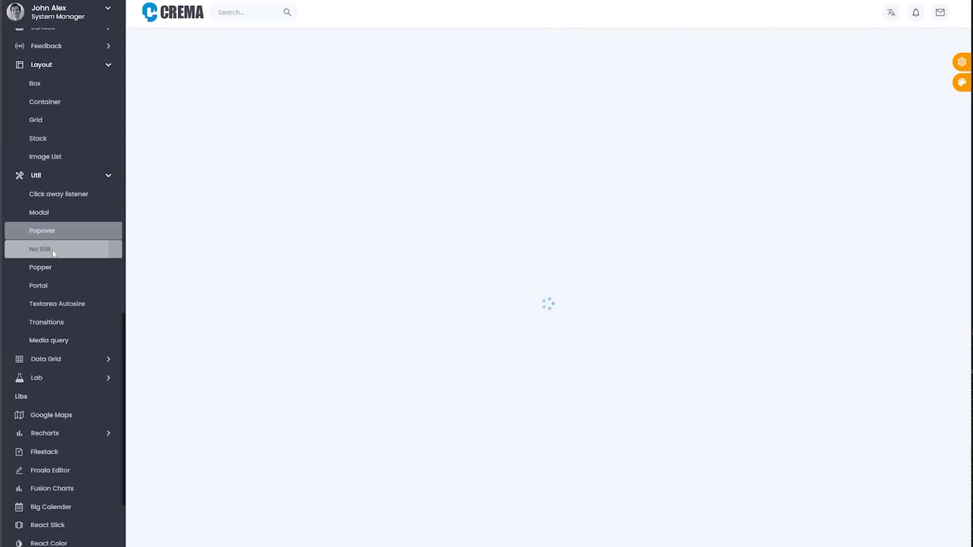
Under Libs, view the React Slick carousel examples and then the React Color pickers.
click(46, 359)
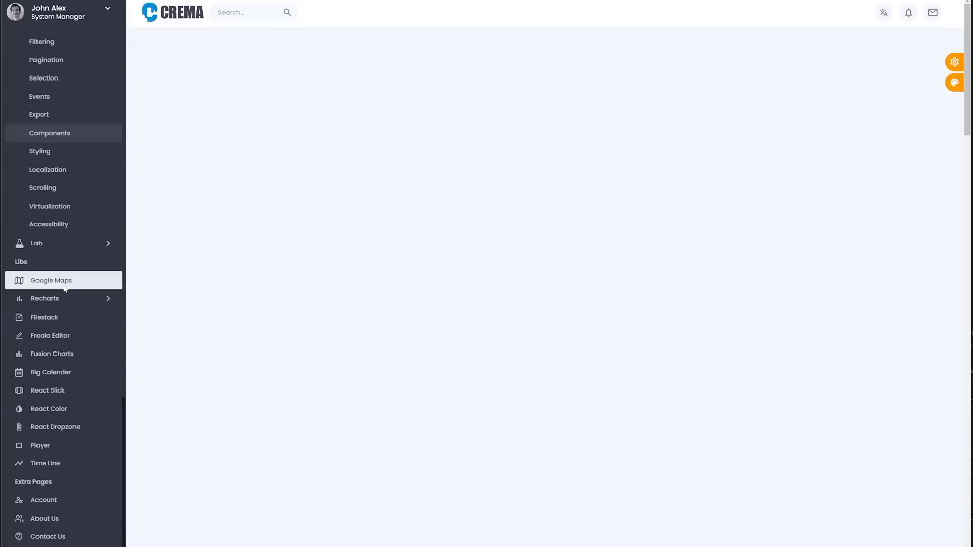
click(47, 389)
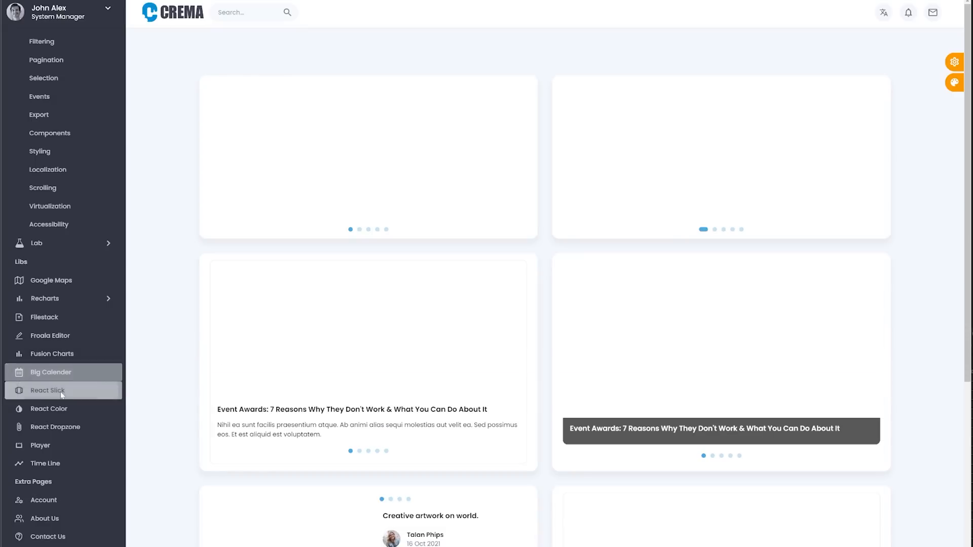
click(47, 408)
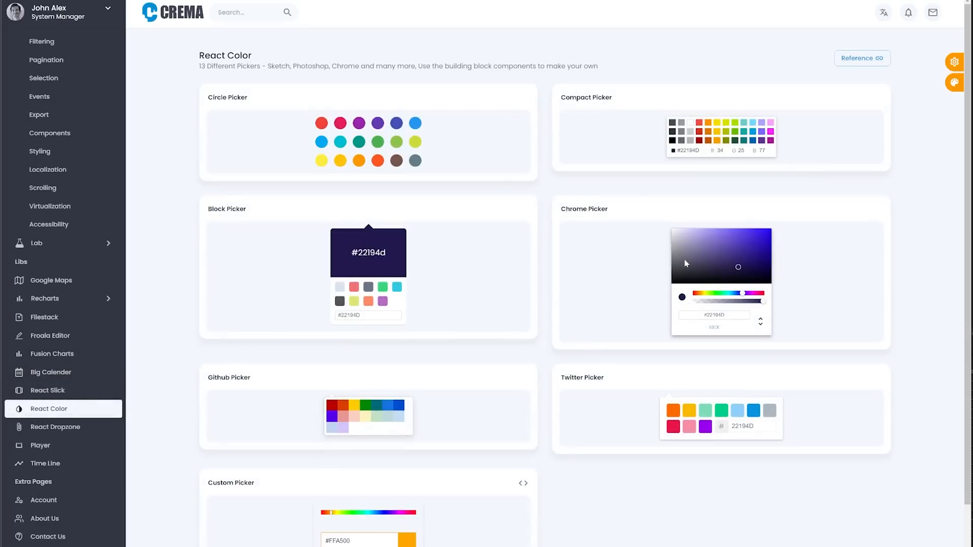